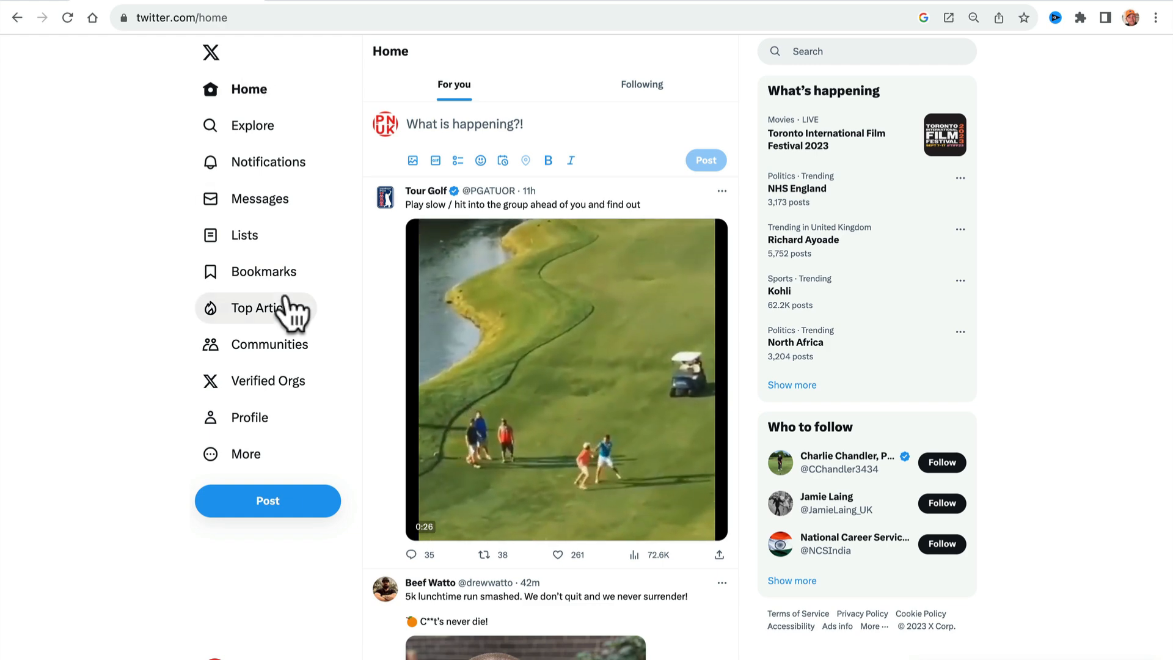
Browse down the home feed, briefly viewing the Tour Golf video post, to reach the WONDERKID ALERT football post.
scroll(down, 3)
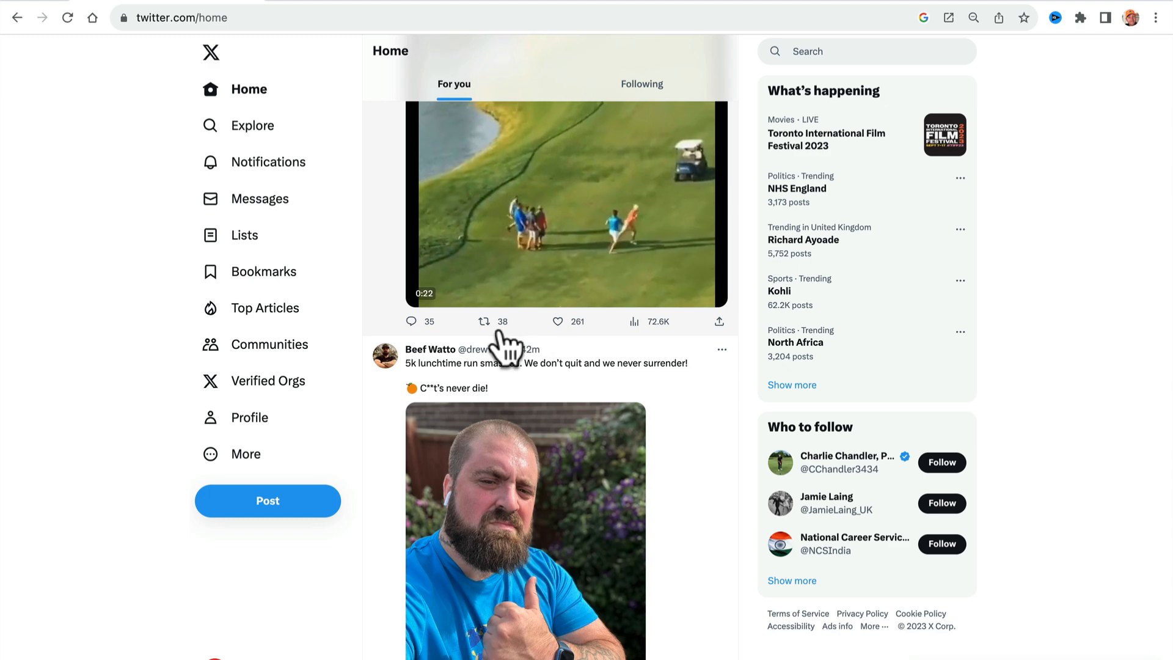
click(491, 321)
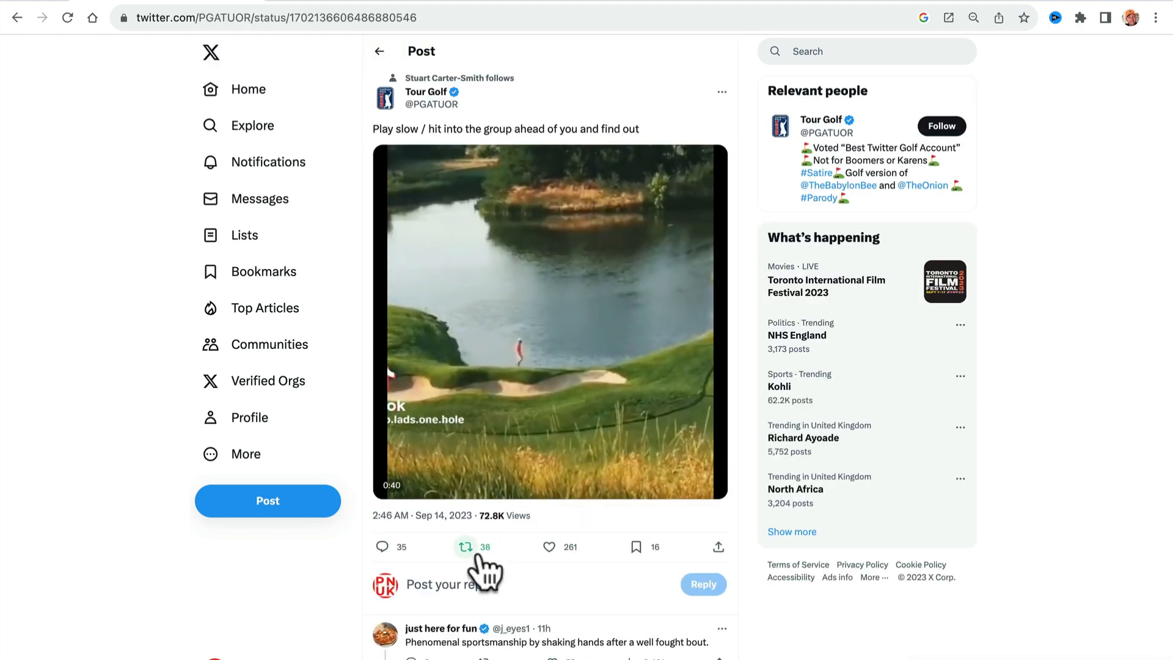
click(246, 89)
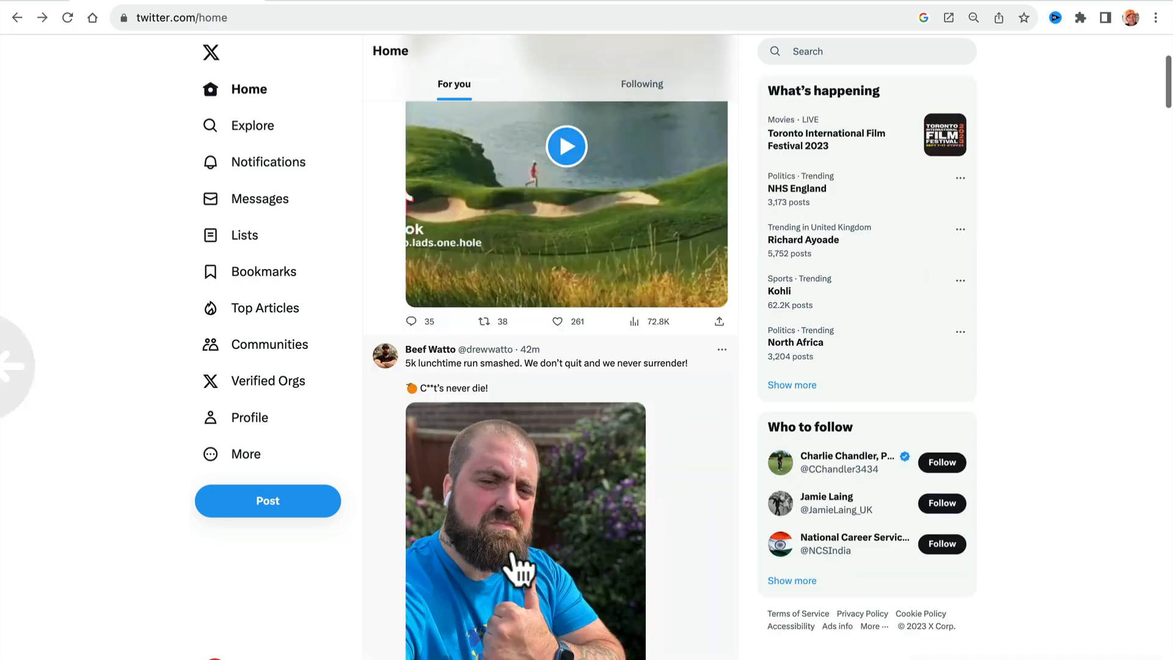
scroll(down, 3)
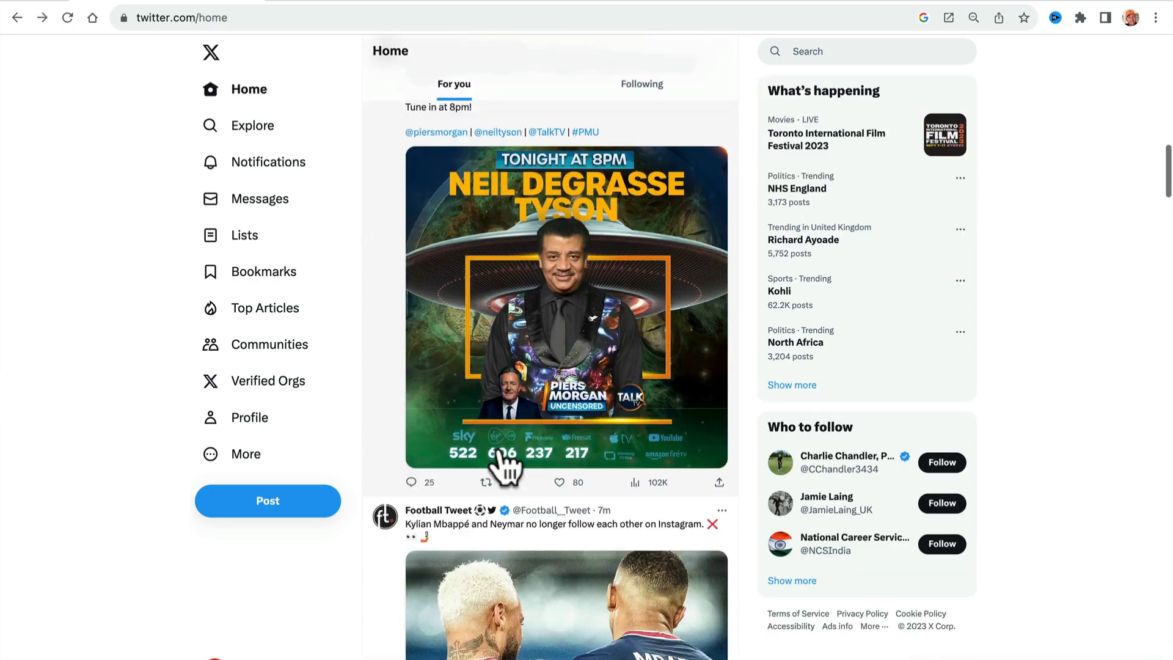
scroll(down, 3)
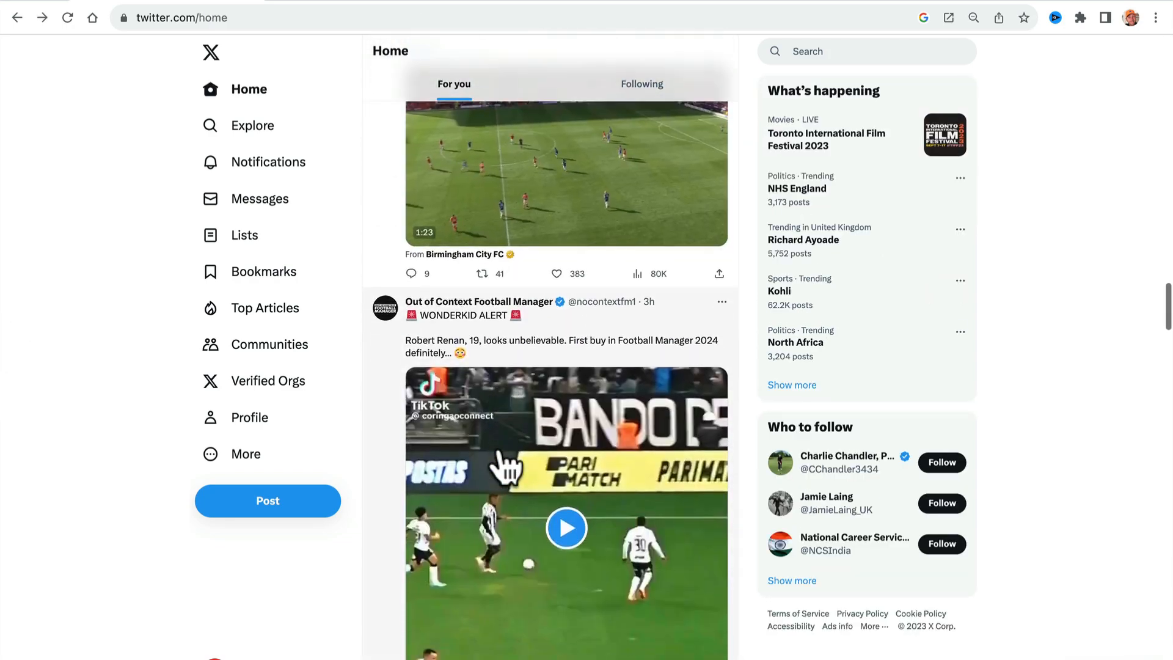
scroll(down, 3)
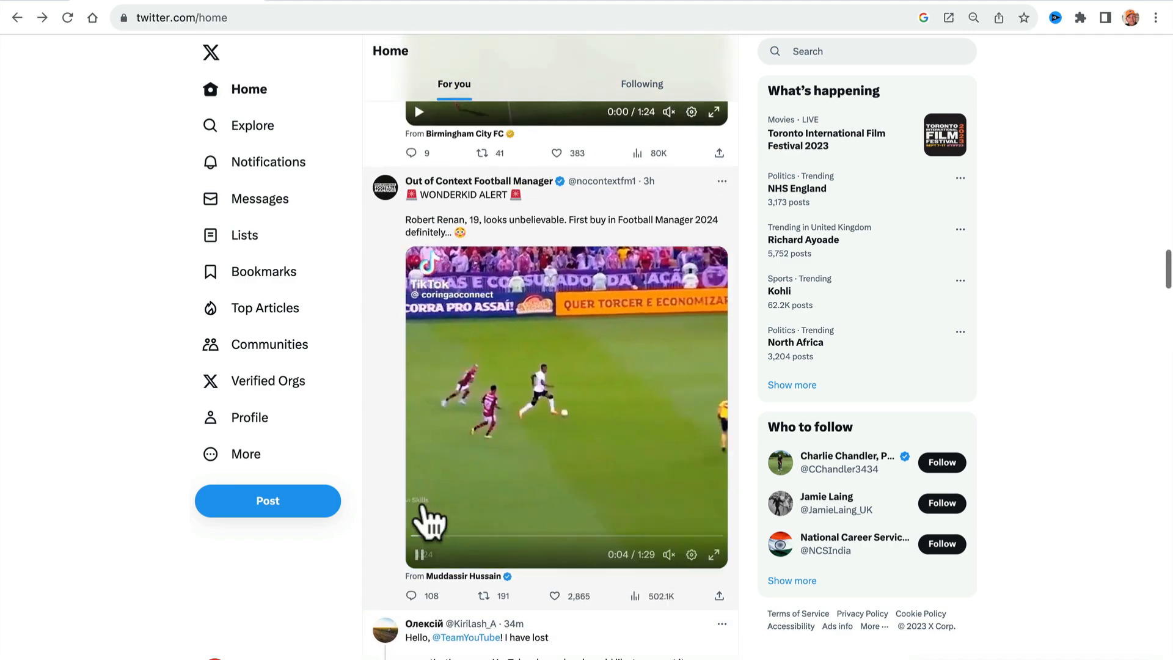
Show the football post's engagements via its ••• menu and scroll through its Quotes.
click(721, 181)
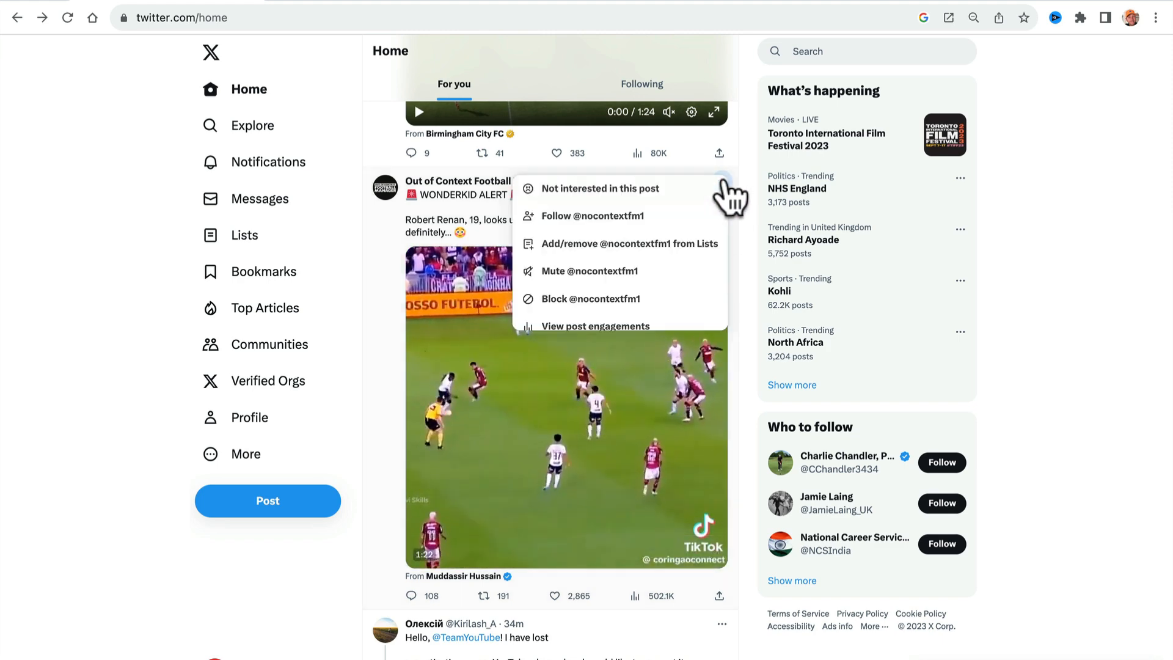
click(595, 326)
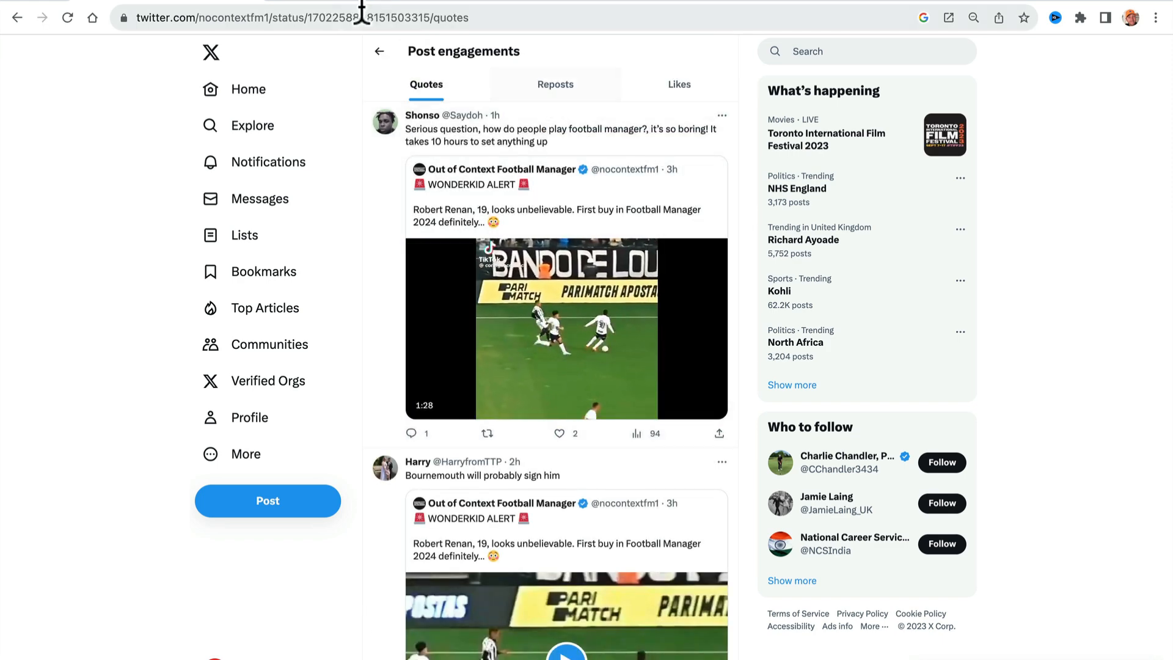
scroll(down, 3)
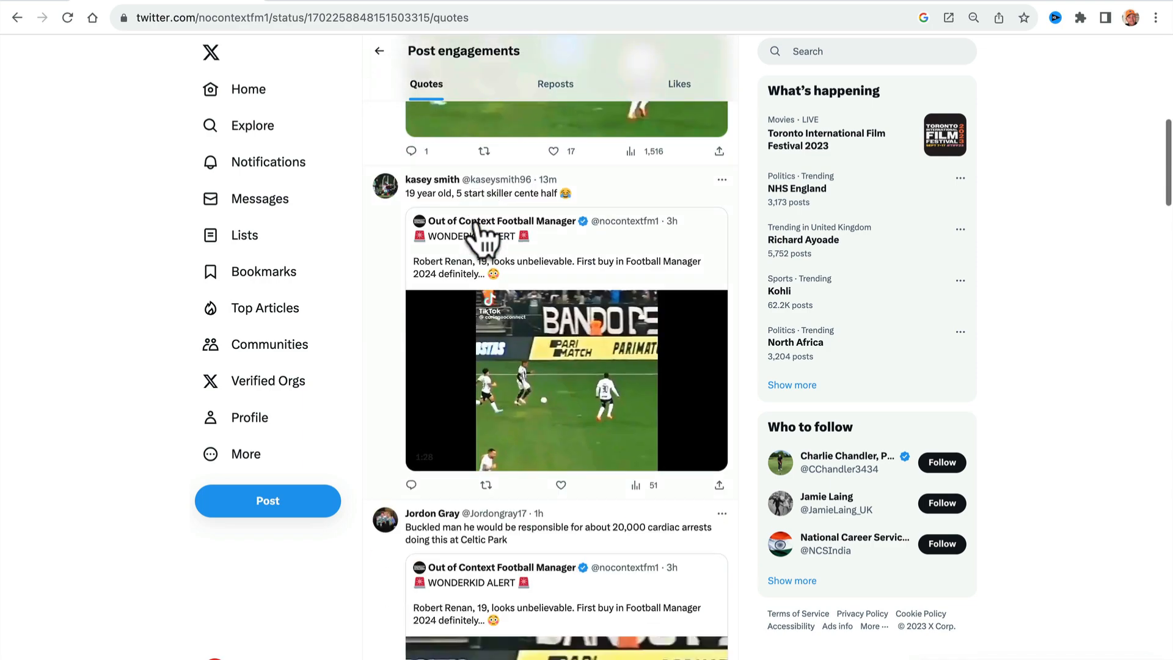
scroll(down, 3)
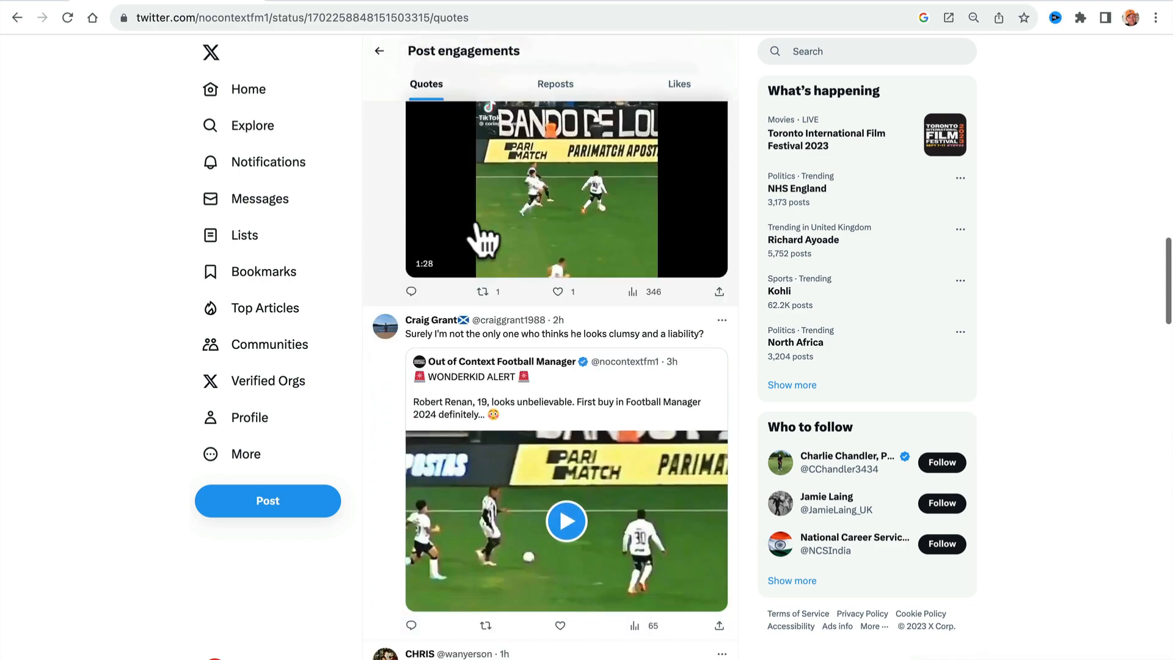
Check the football post's Reposts and Likes lists, then return to the home feed.
click(555, 83)
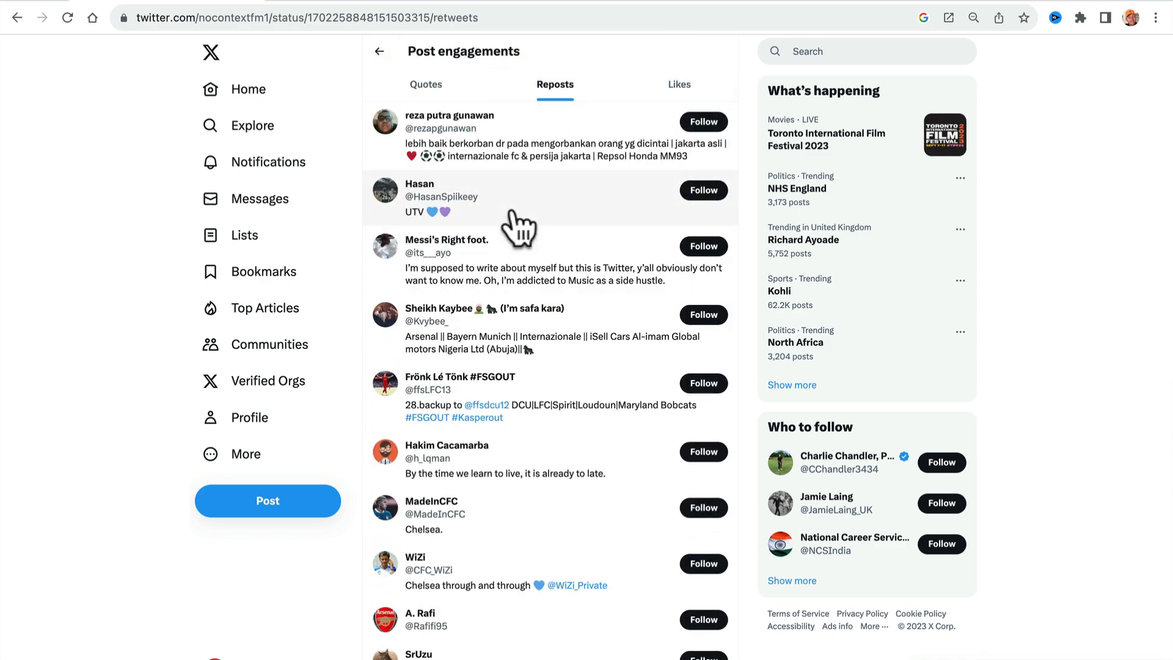
click(679, 84)
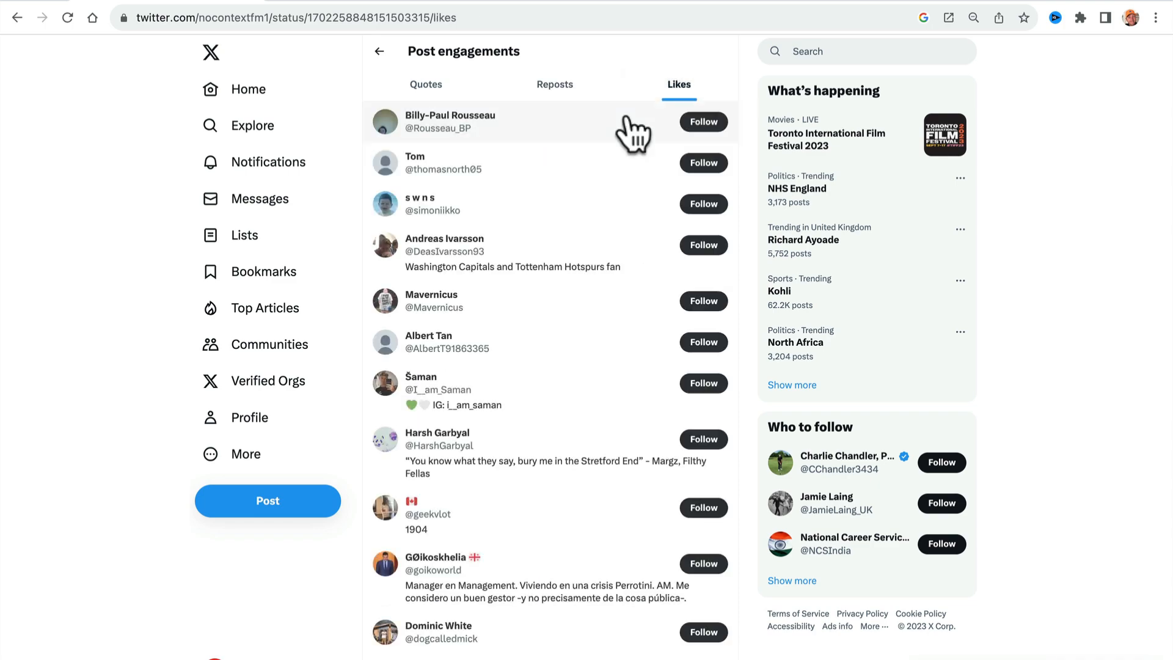
click(246, 89)
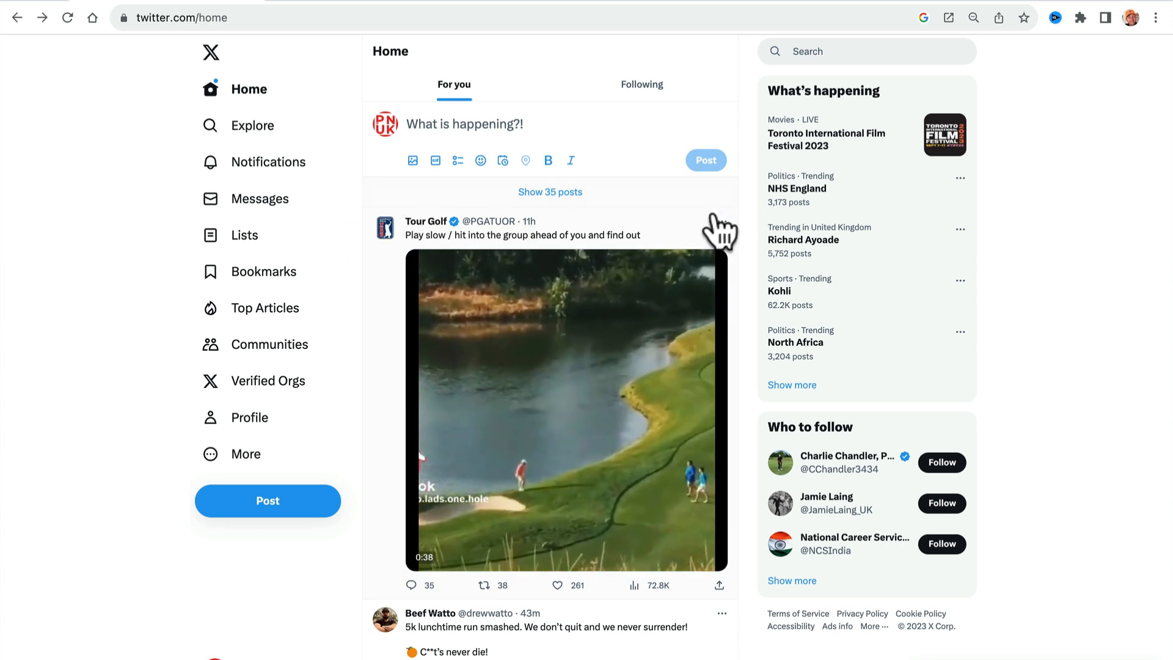
Load the Tour Golf 'Play slow' post's /quotes URL, scroll its quote posts, and reopen the original post.
click(718, 228)
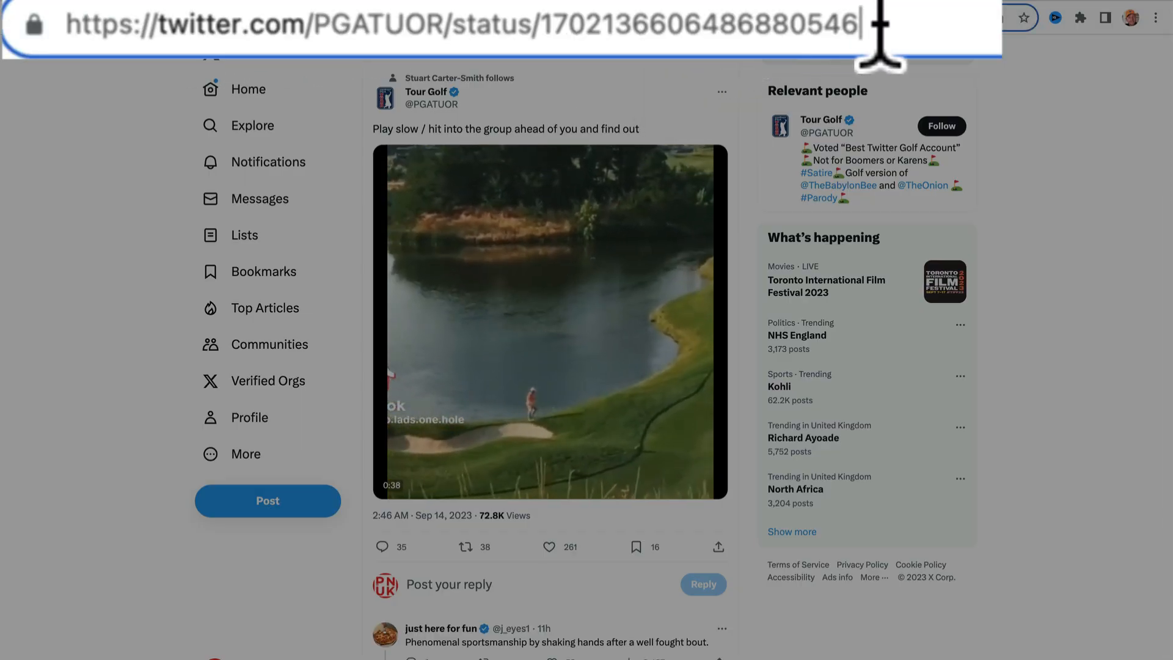
text(/quot)
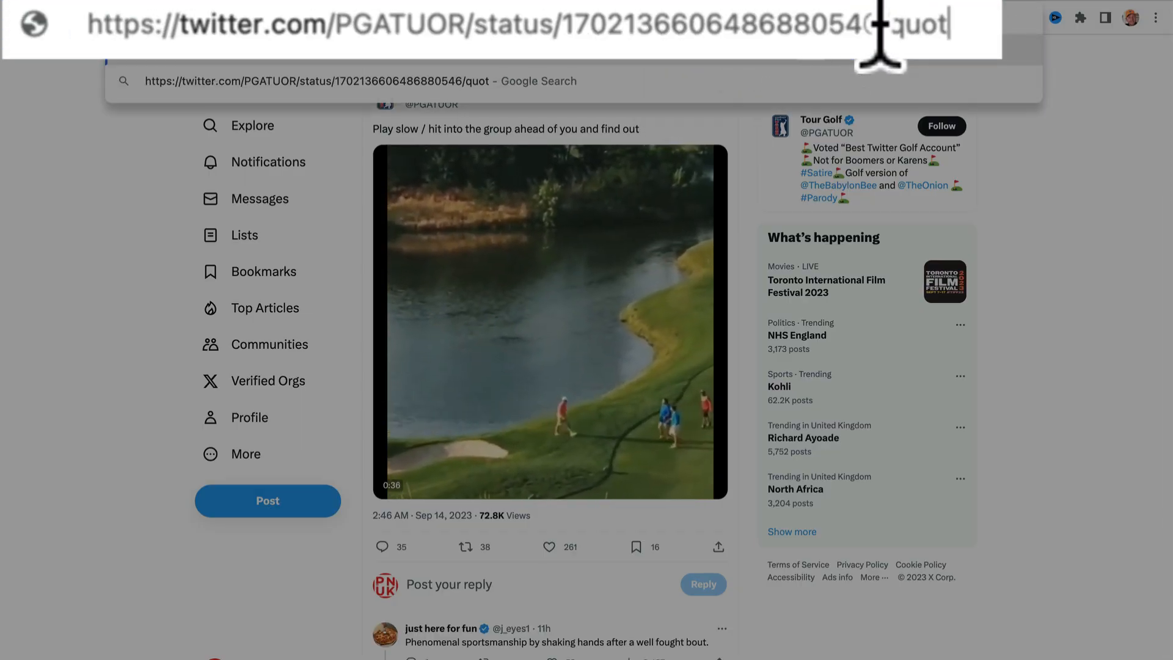
text(es)
key(Enter)
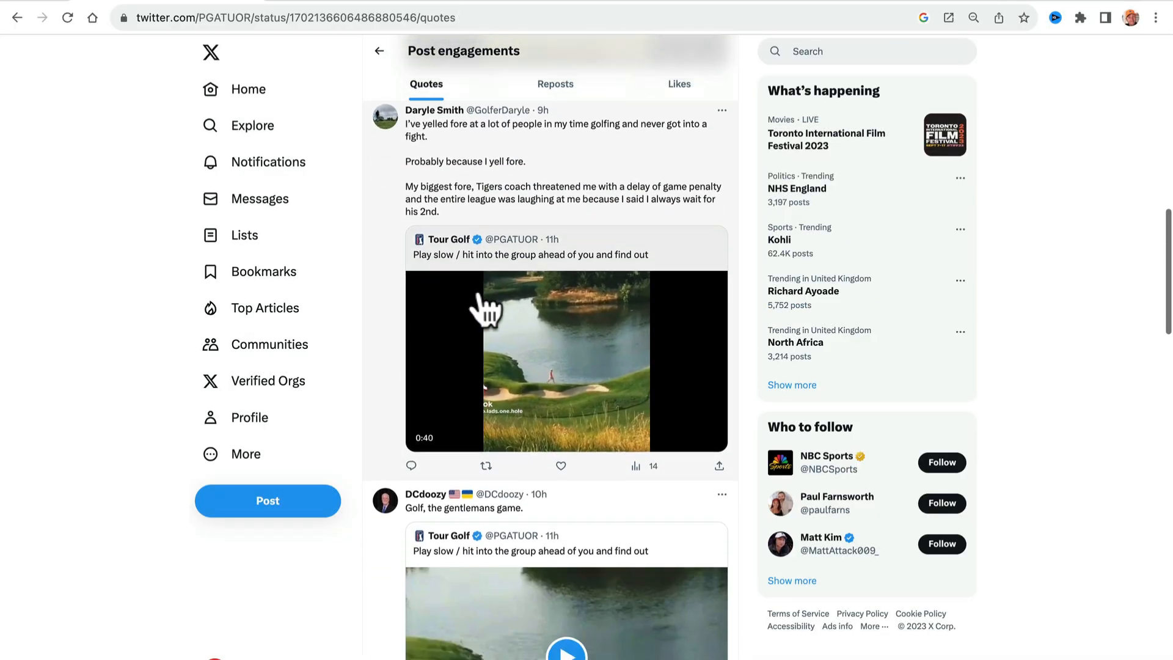
scroll(down, 3)
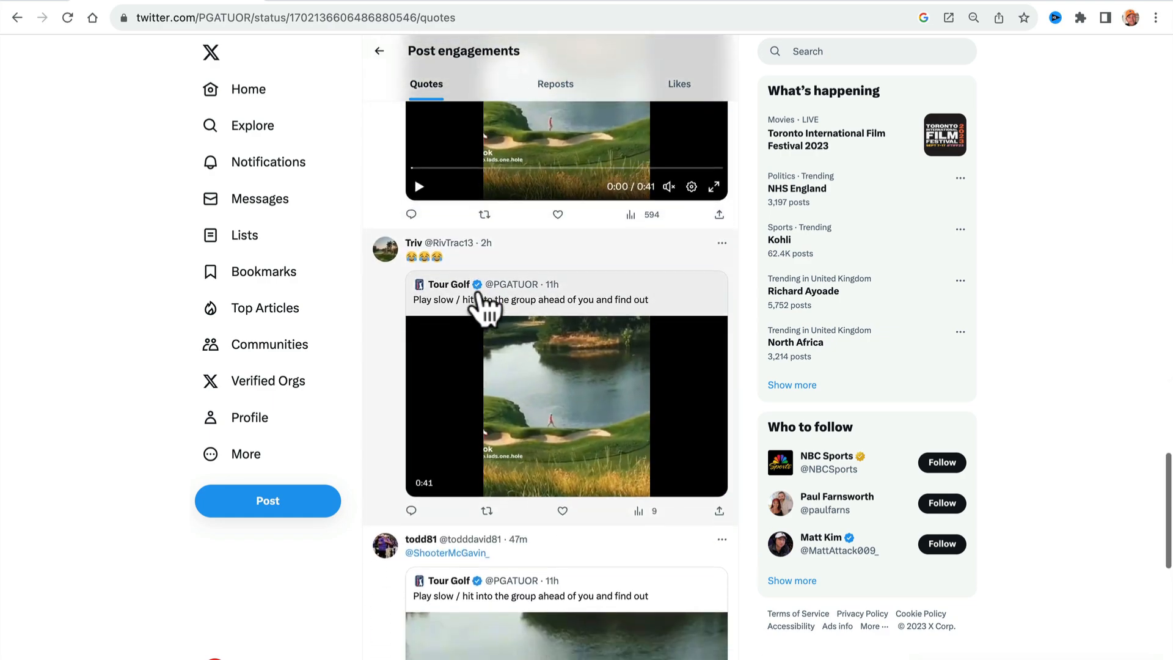
click(487, 312)
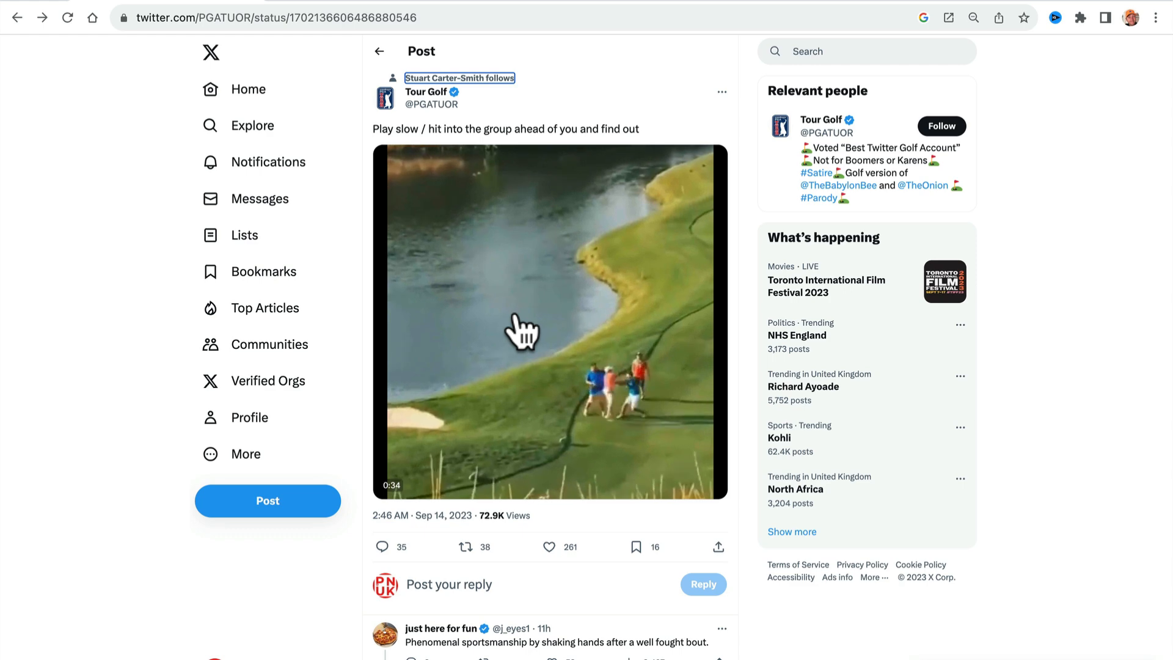
Show the Tour Golf post's engagements via View post engagements, browse its Quotes, and return home.
click(520, 334)
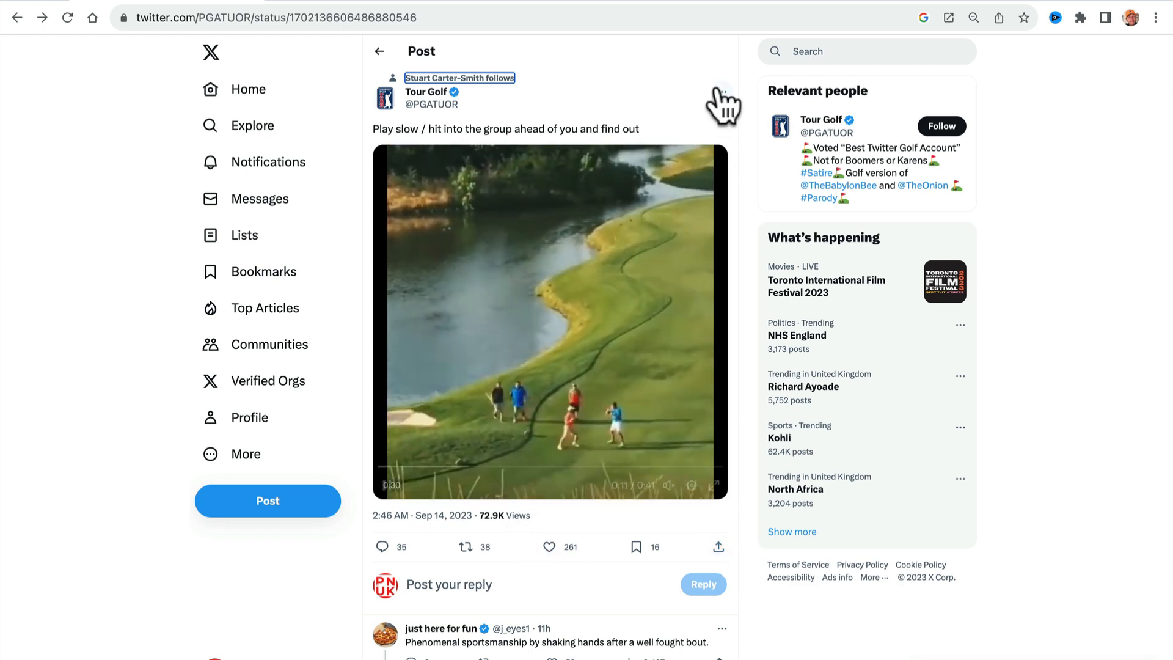
click(721, 104)
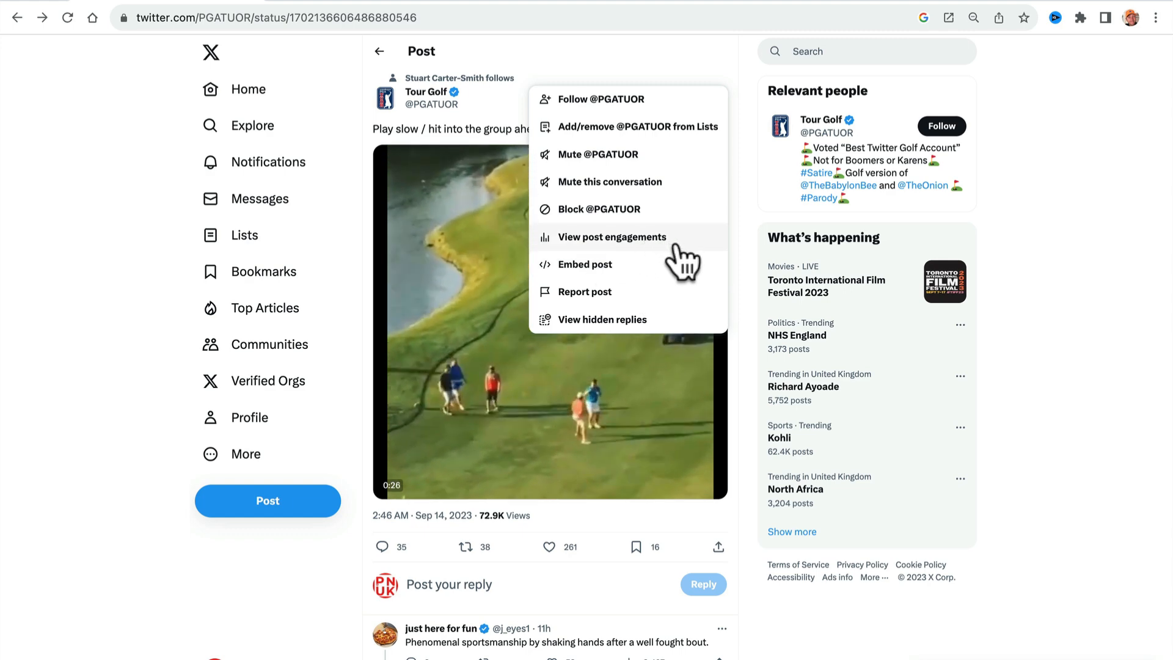
click(613, 237)
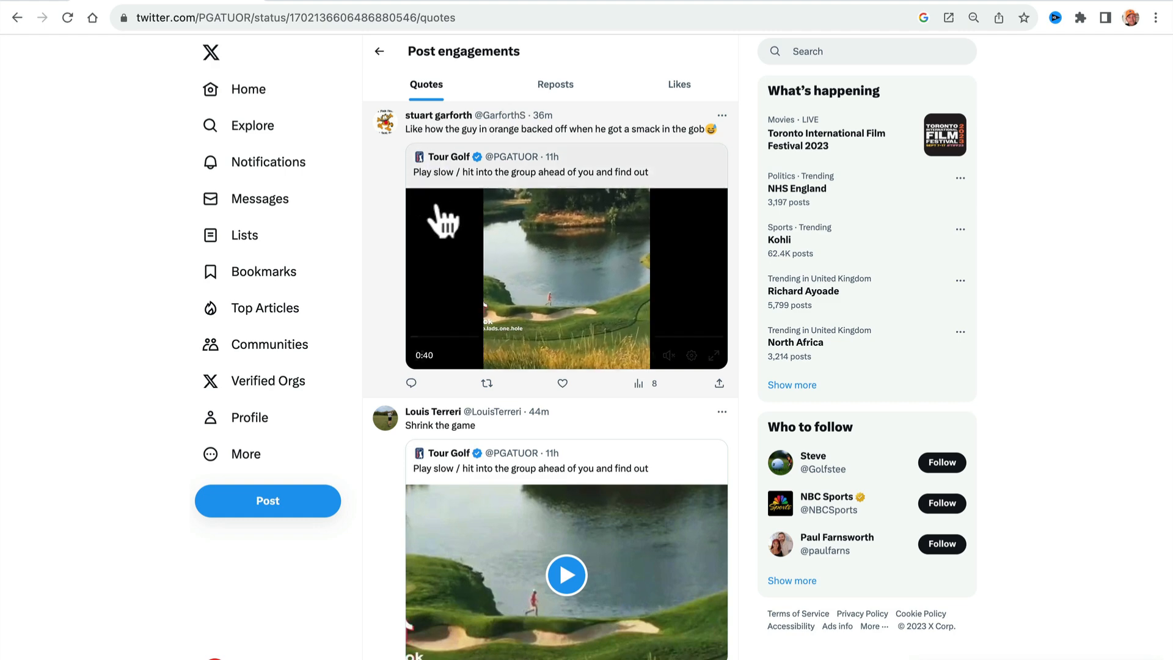
click(584, 296)
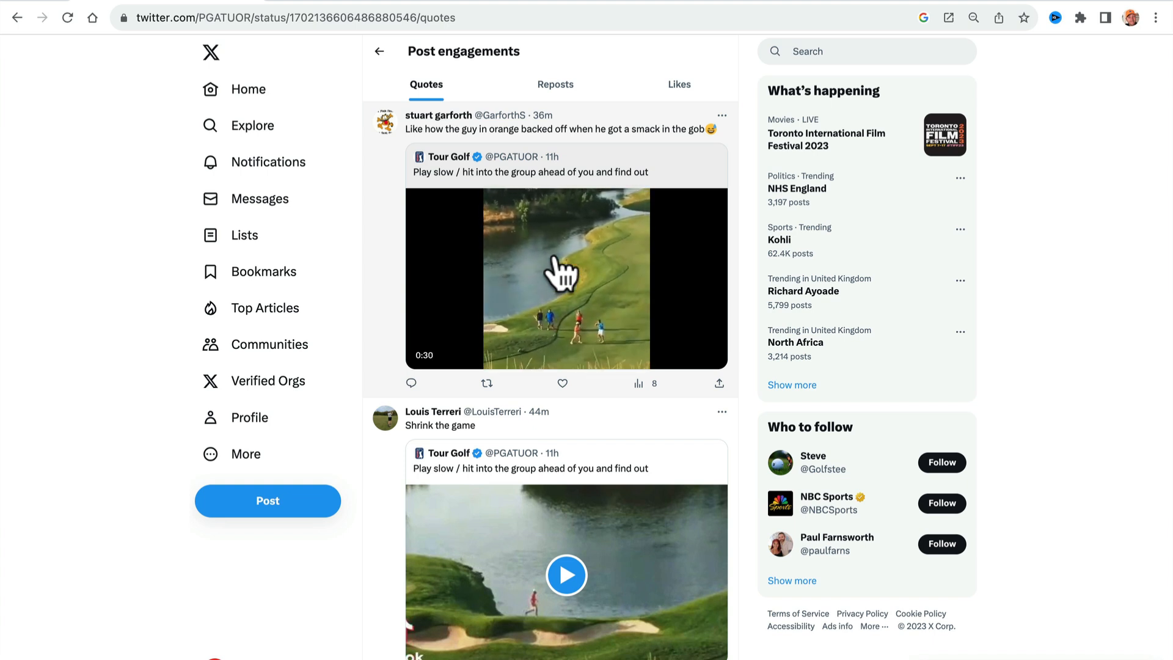
click(566, 275)
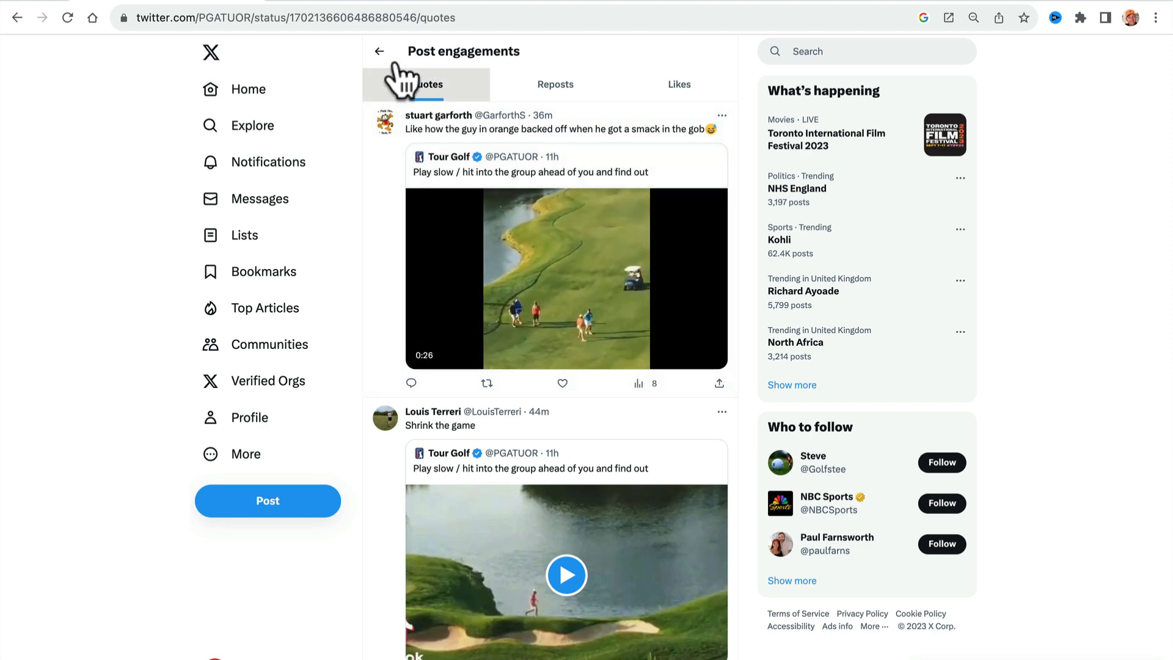
click(248, 88)
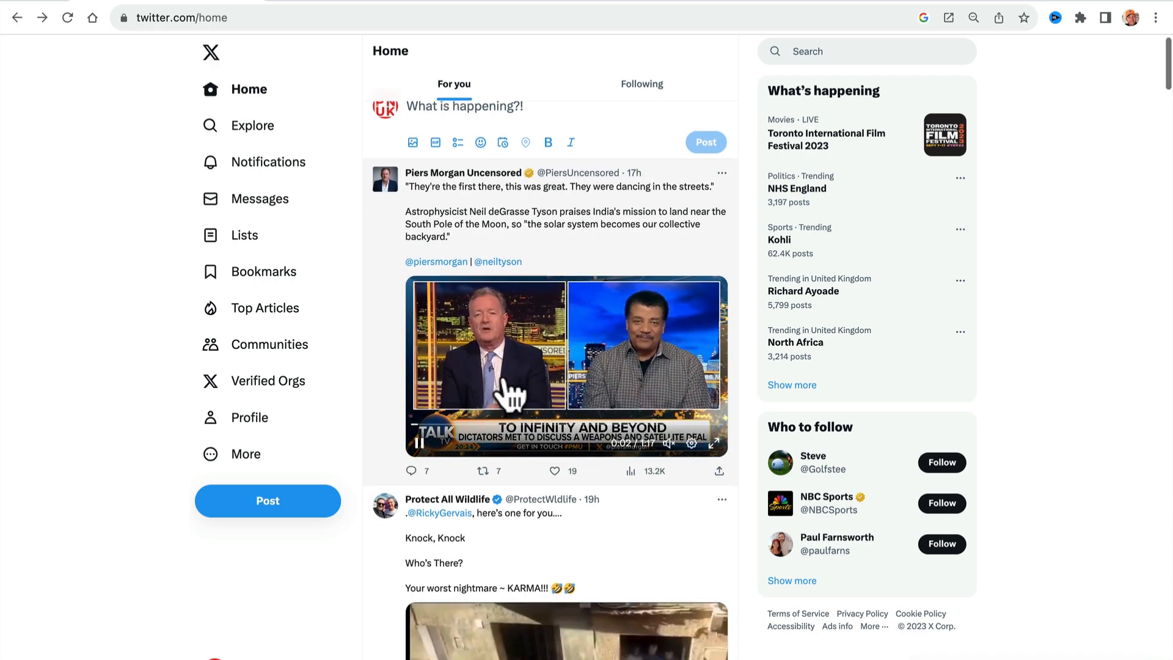
Scroll down the For you feed until LBC's video post about the Conservative Party appears.
scroll(down, 3)
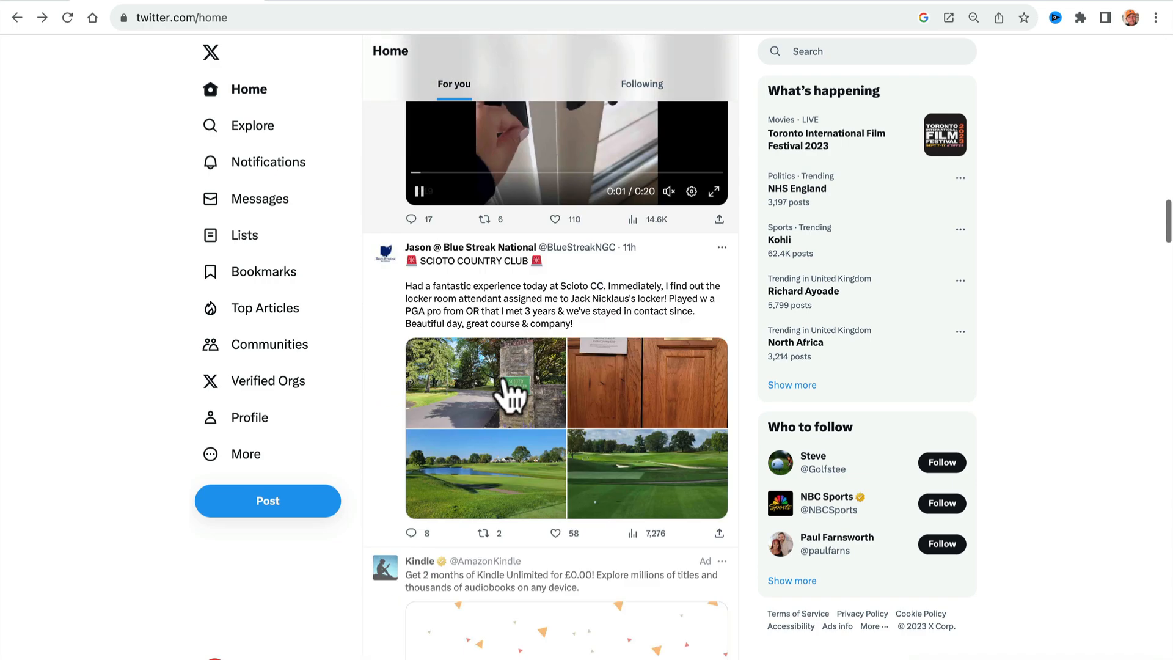
scroll(down, 3)
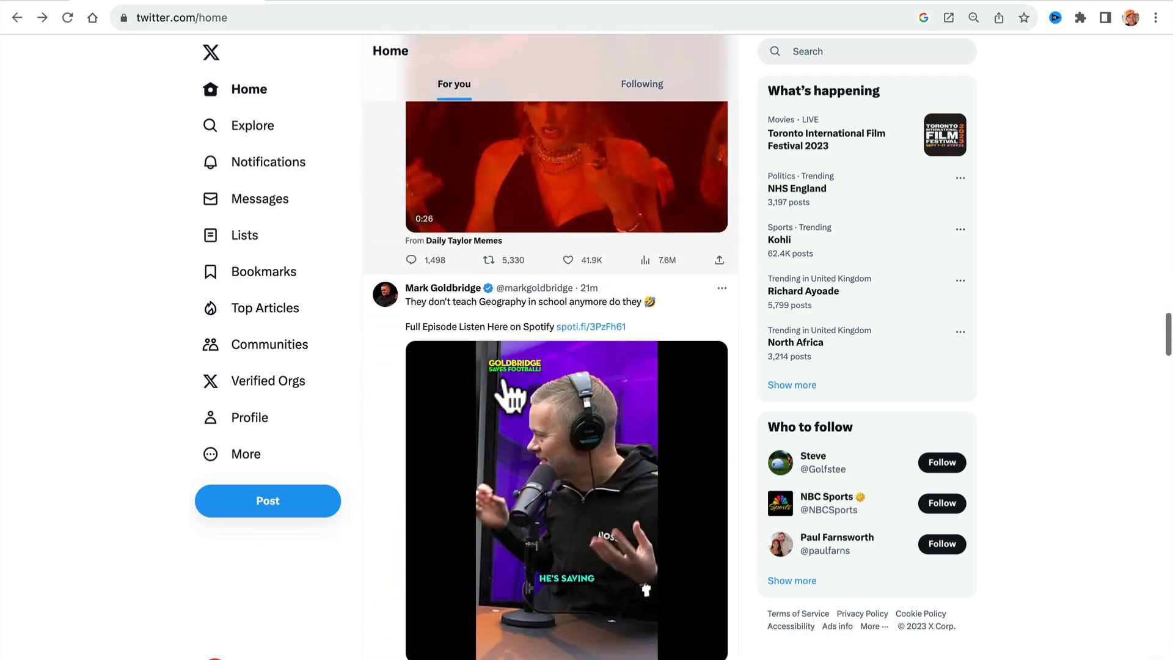
scroll(down, 3)
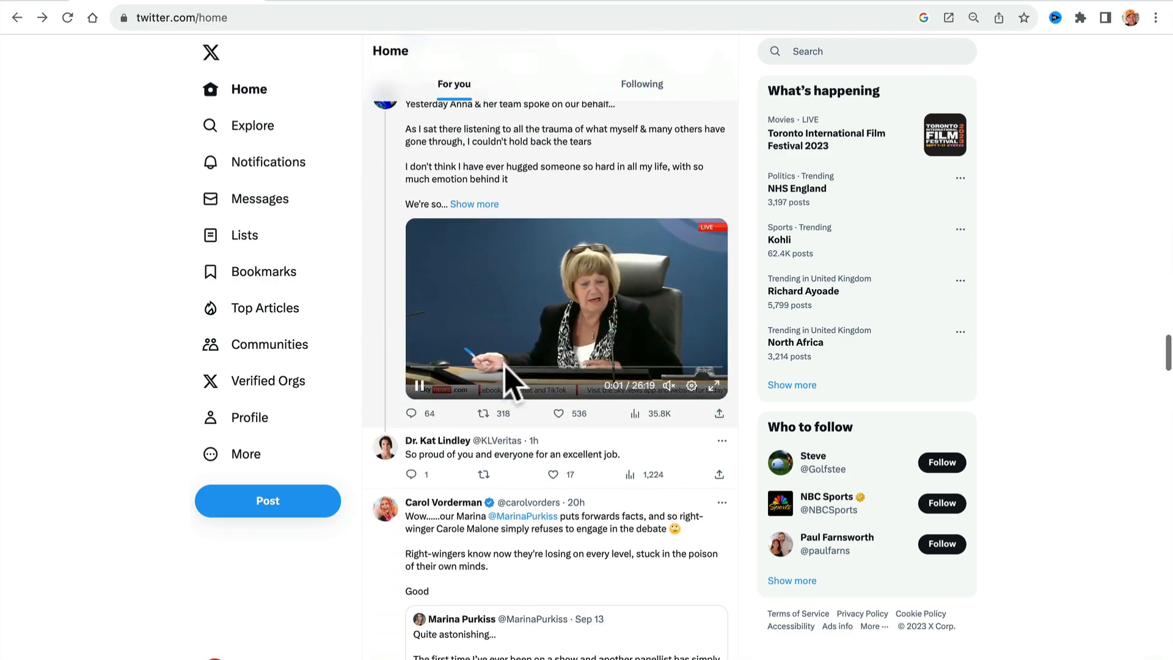
scroll(down, 3)
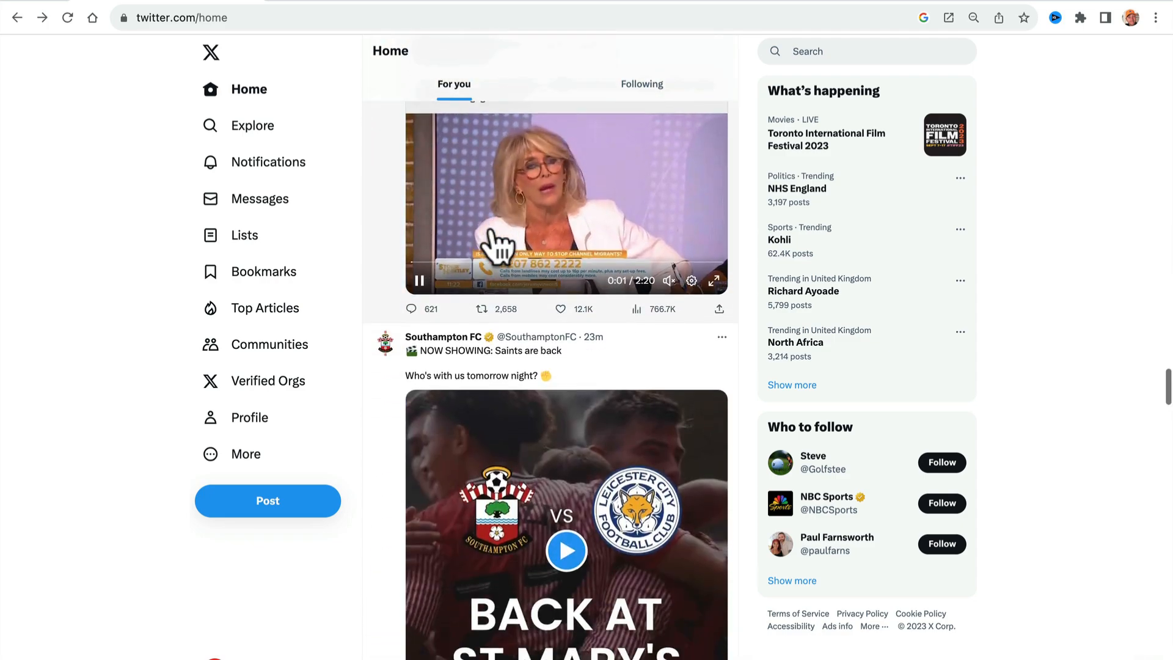
scroll(down, 3)
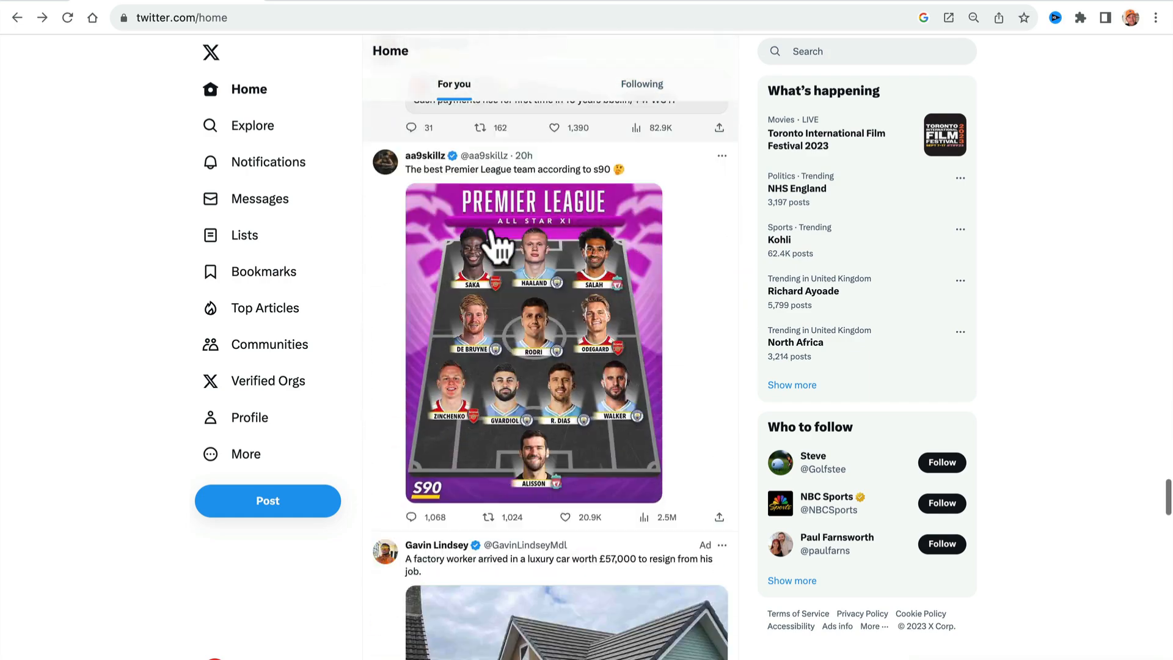
scroll(down, 3)
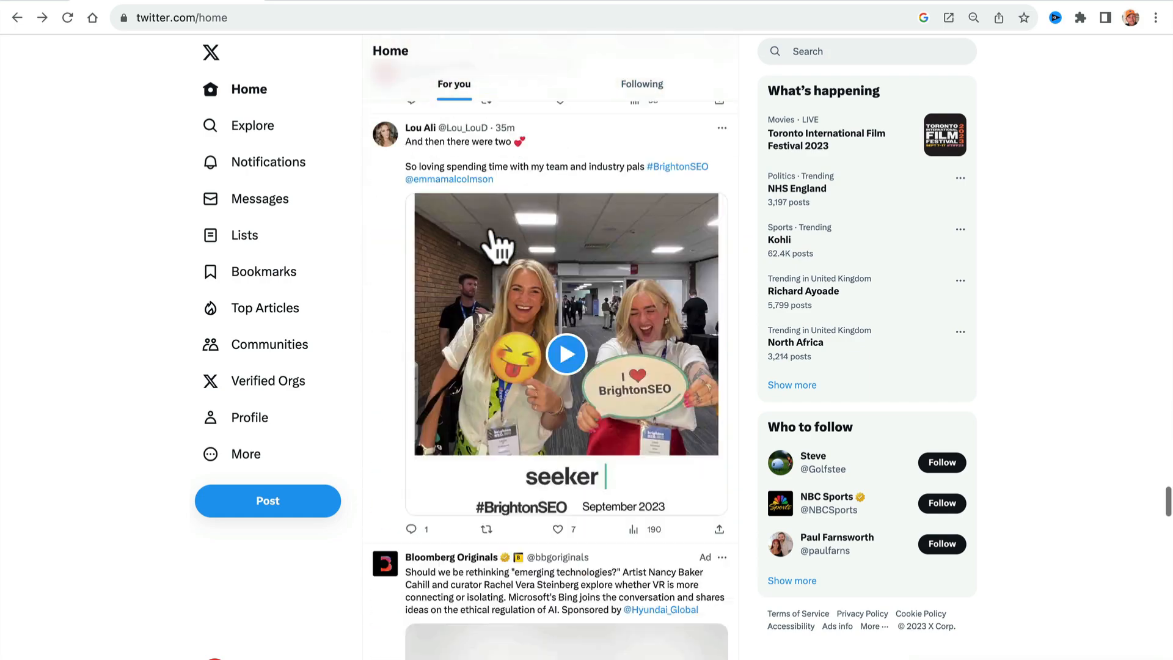
scroll(down, 3)
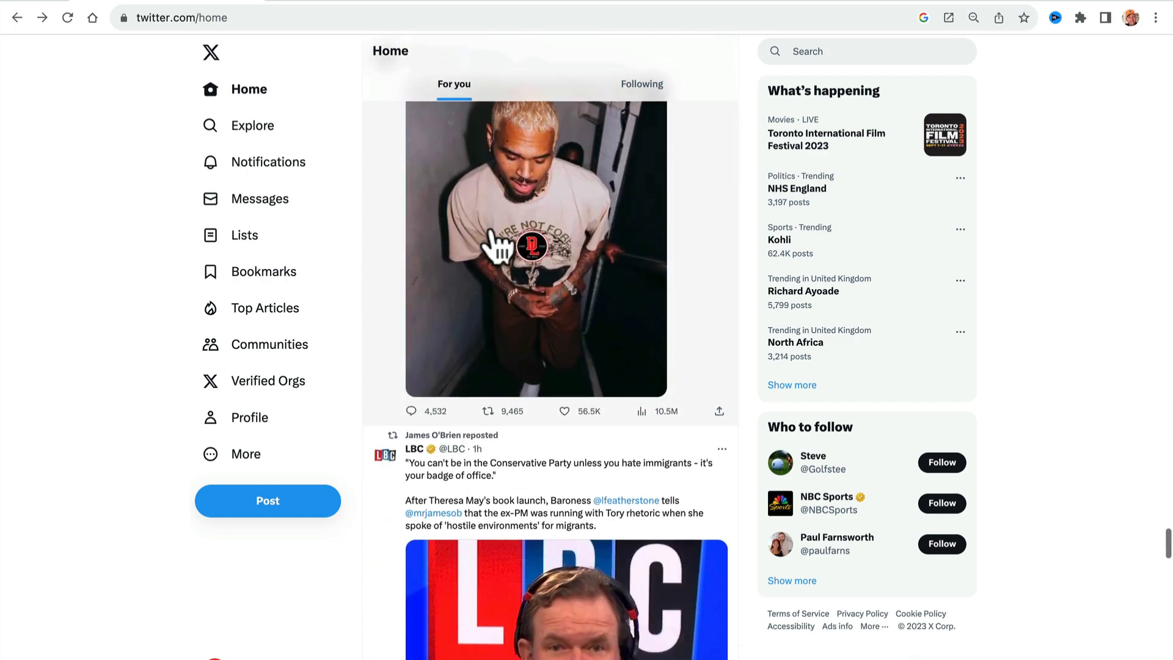
scroll(down, 3)
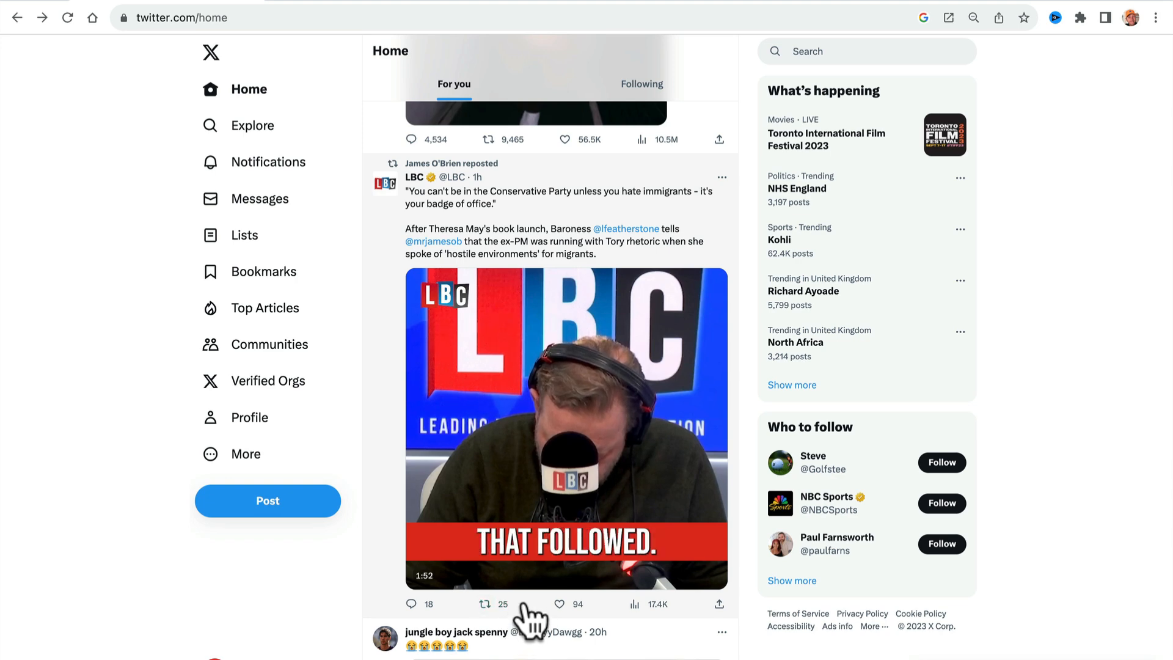
Show the LBC Conservative Party post's quote posts, then move on to Account Analytics.
click(721, 176)
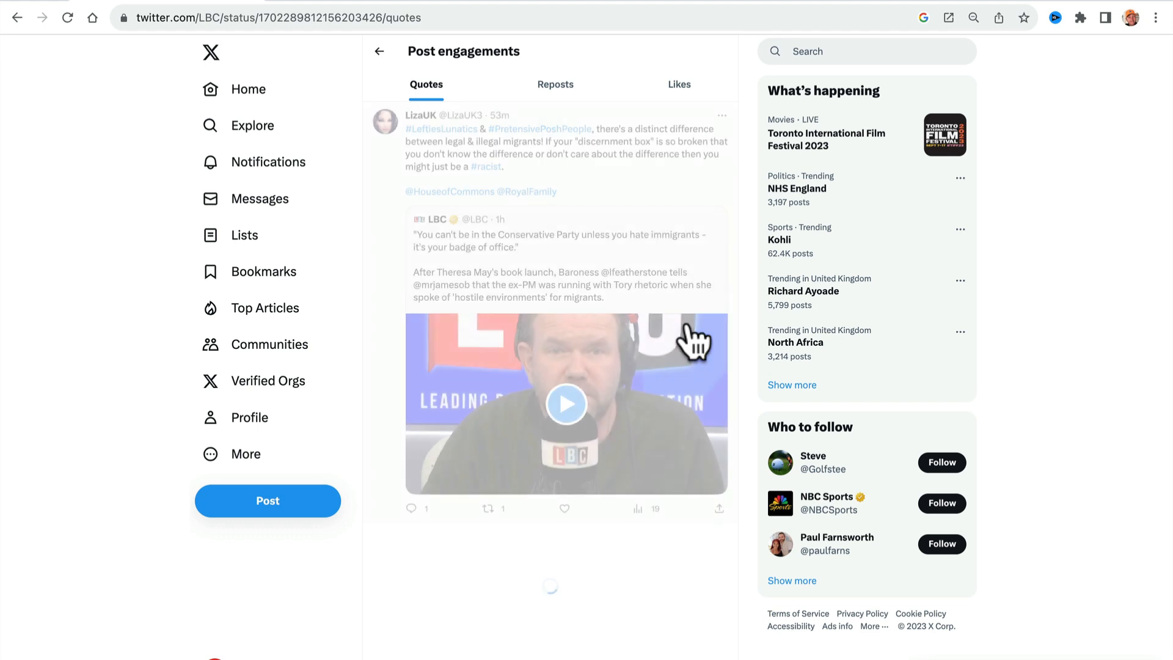
click(567, 403)
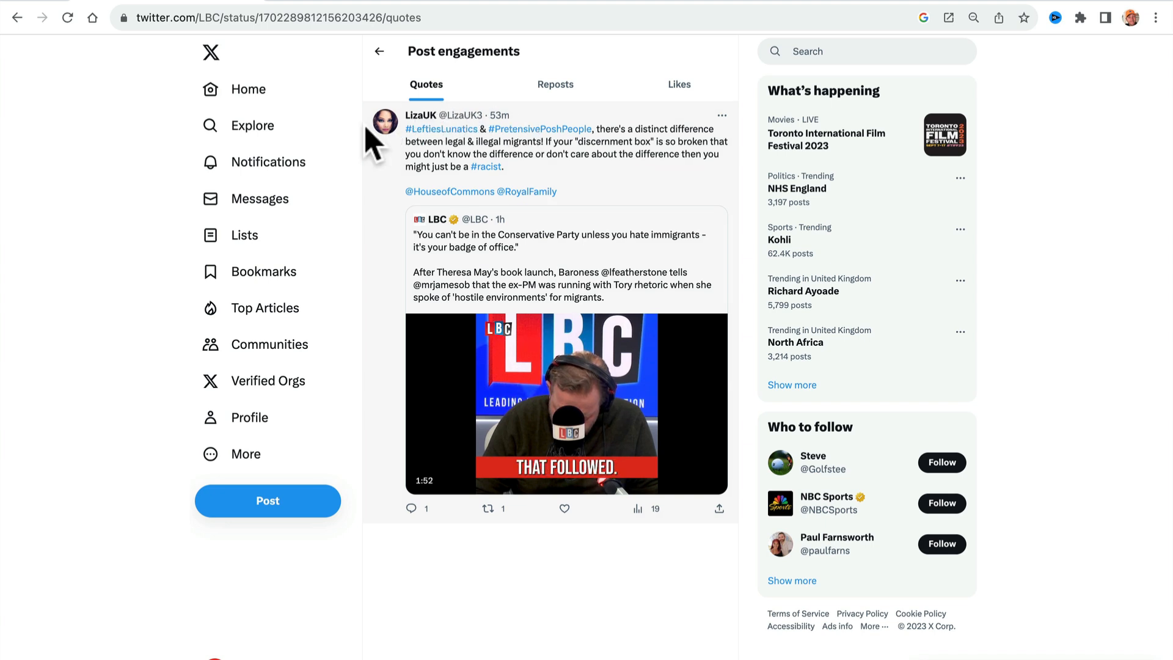
click(248, 89)
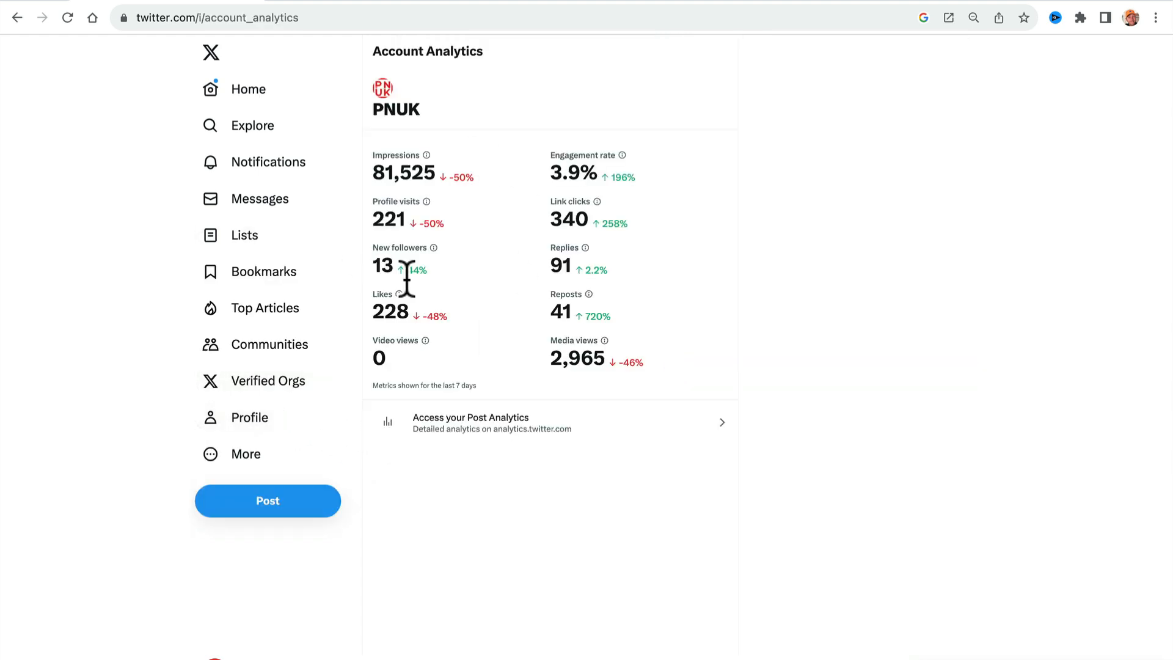
Highlight the 81,525 impressions figure and run the Ads Revenue Sharing eligibility check under Monetization.
double_click(404, 174)
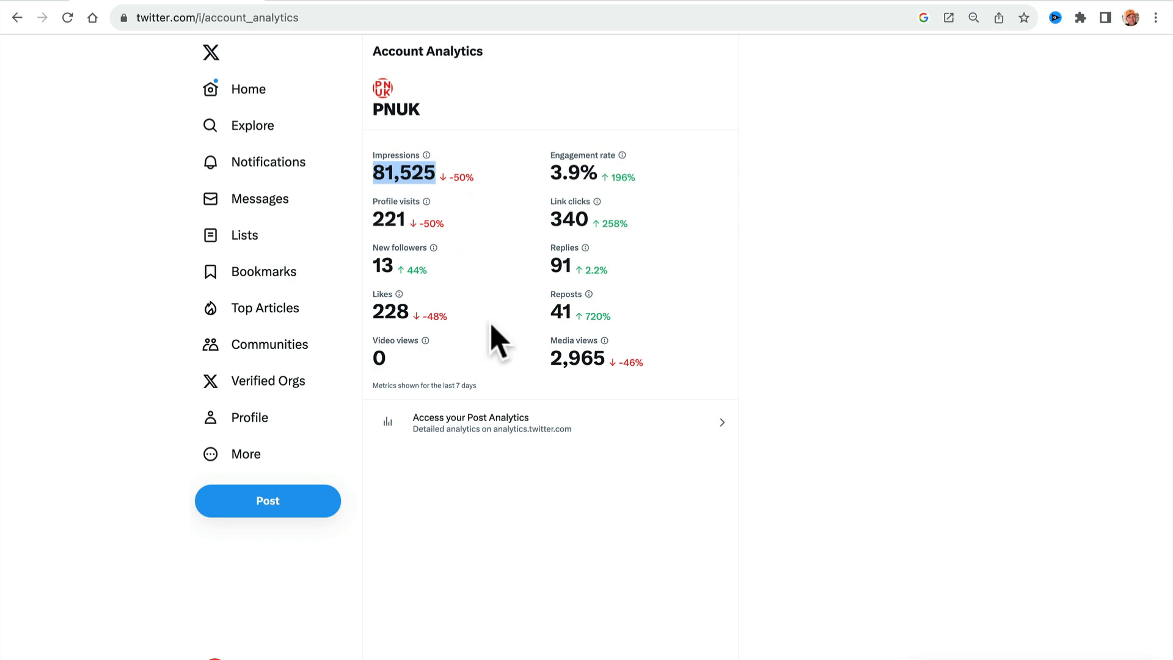
mouse_move(275, 381)
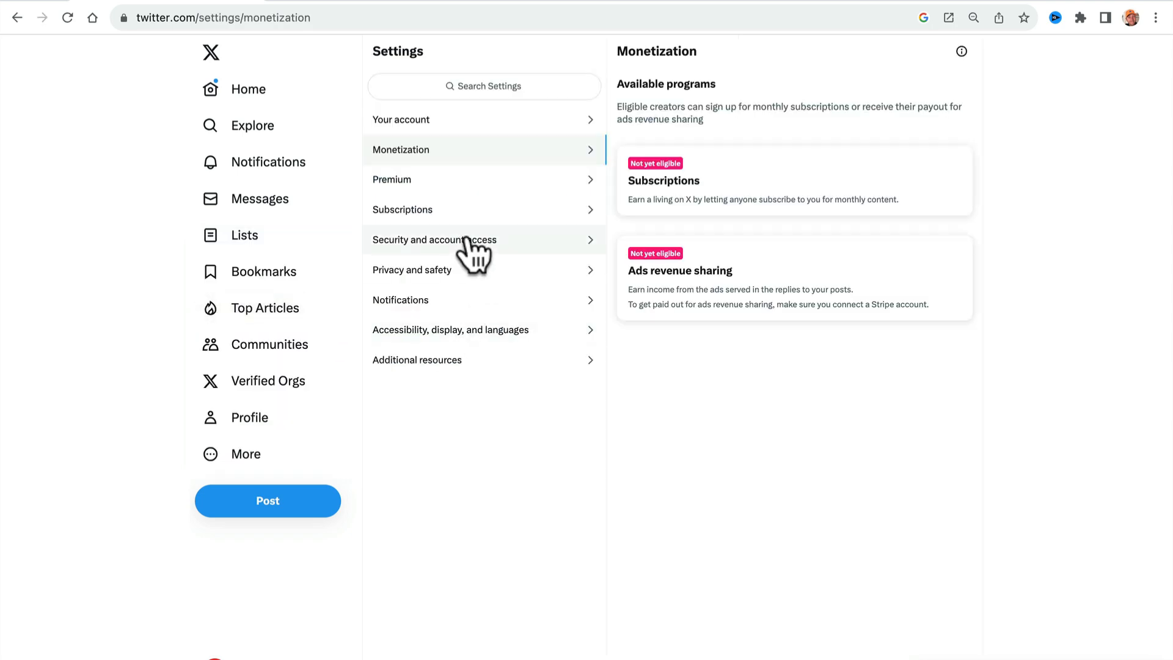
click(680, 276)
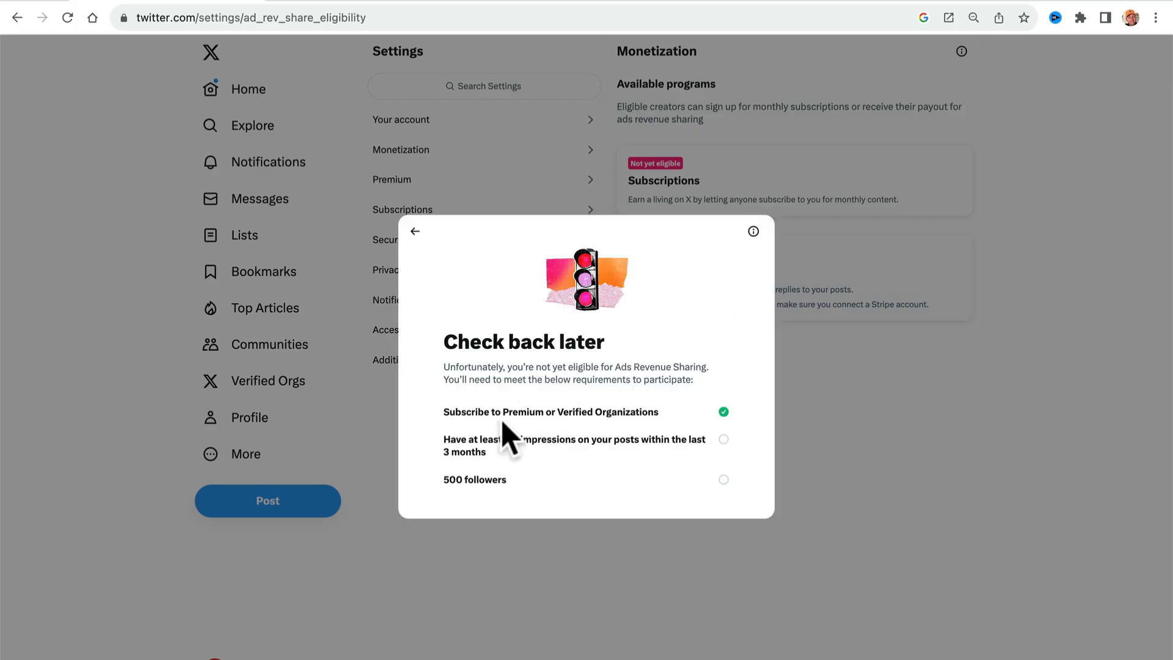